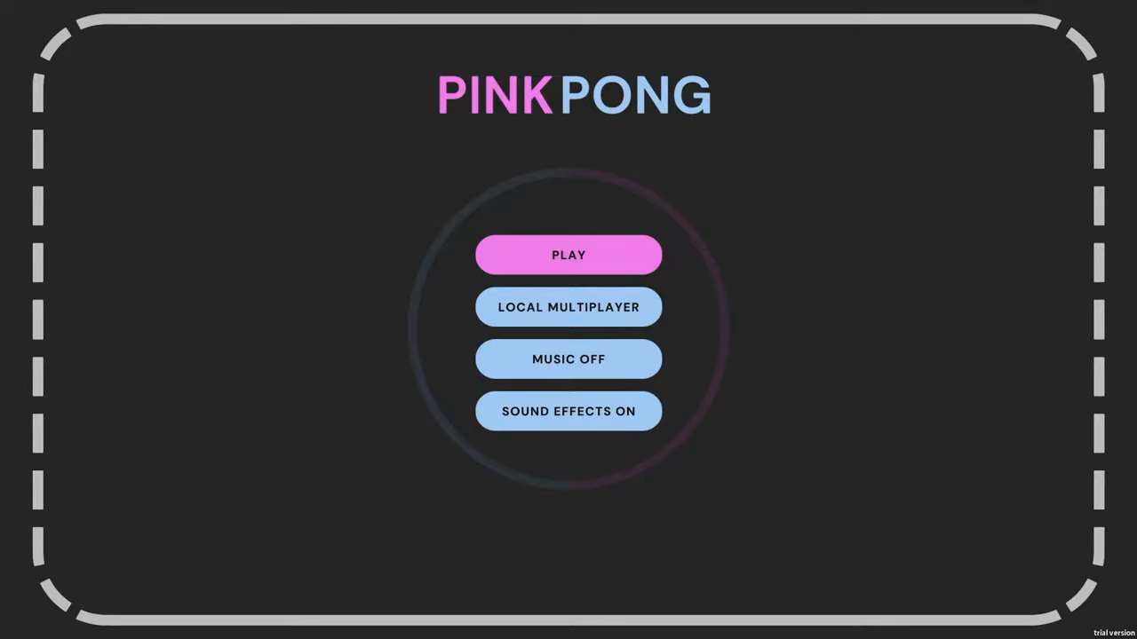
# - Start a single-player Pink Pong match from the main menu's PLAY button
pyautogui.click(569, 255)
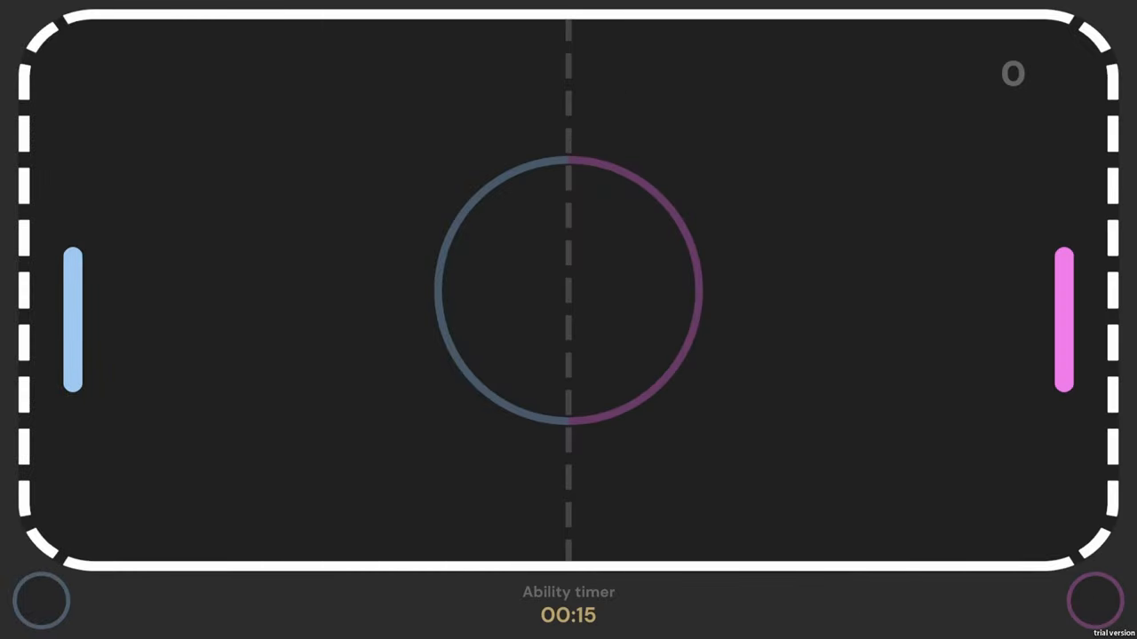